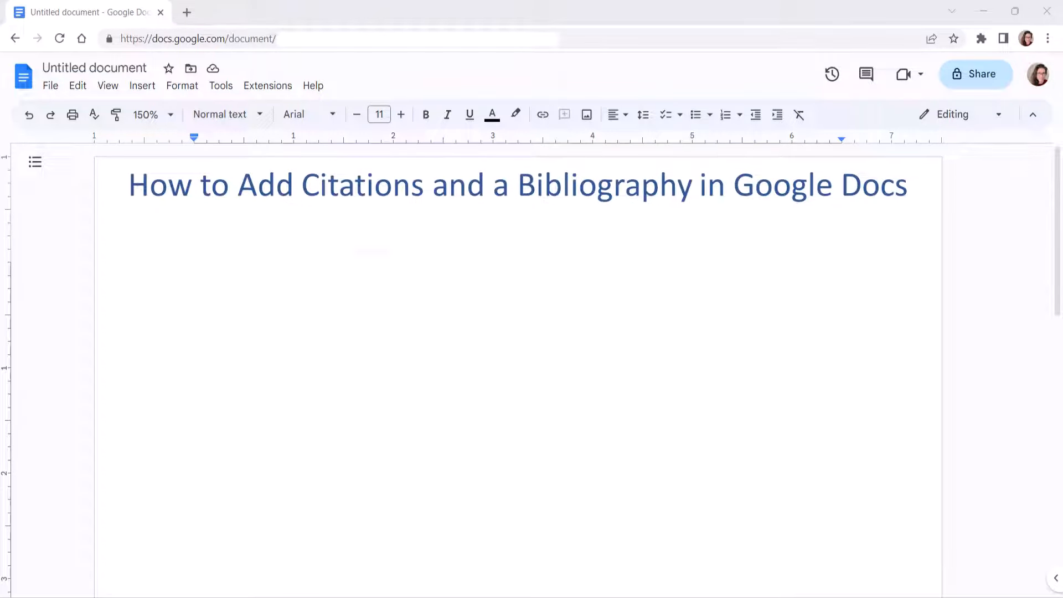
Type the bullets Enter Source Information, Add In-Text Citations, Create a Bibliography, Works Cited List, References List.
type("Enter Source Information")
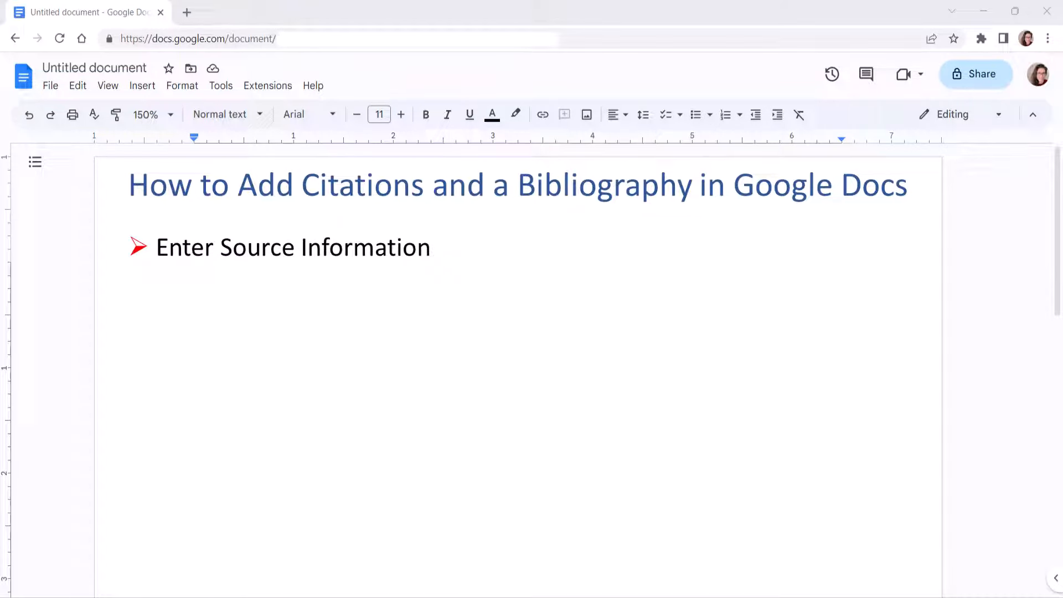
type("Add In-Text Citations")
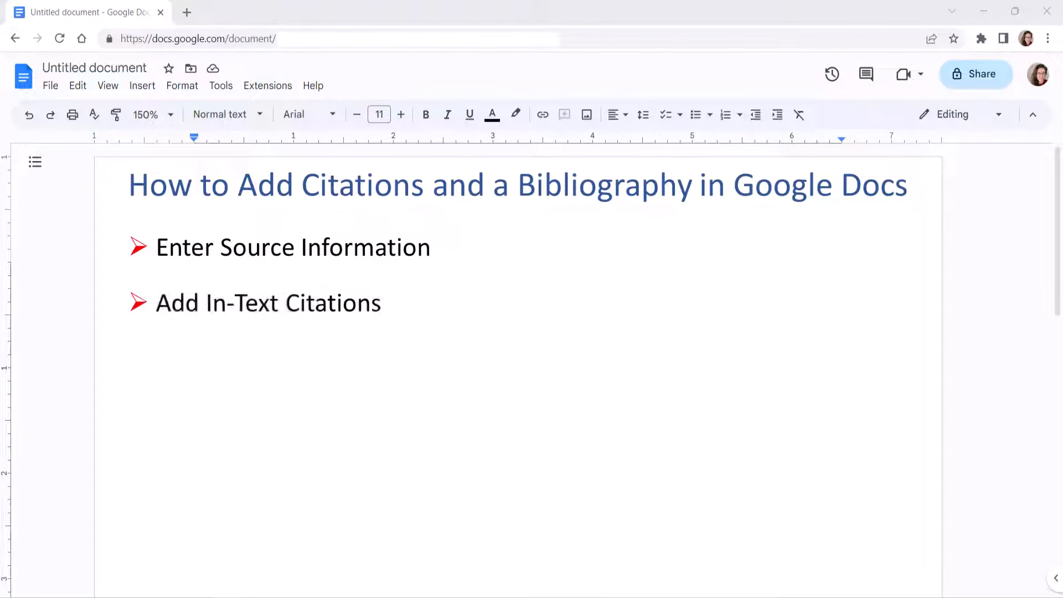
type("Create a Bibliography")
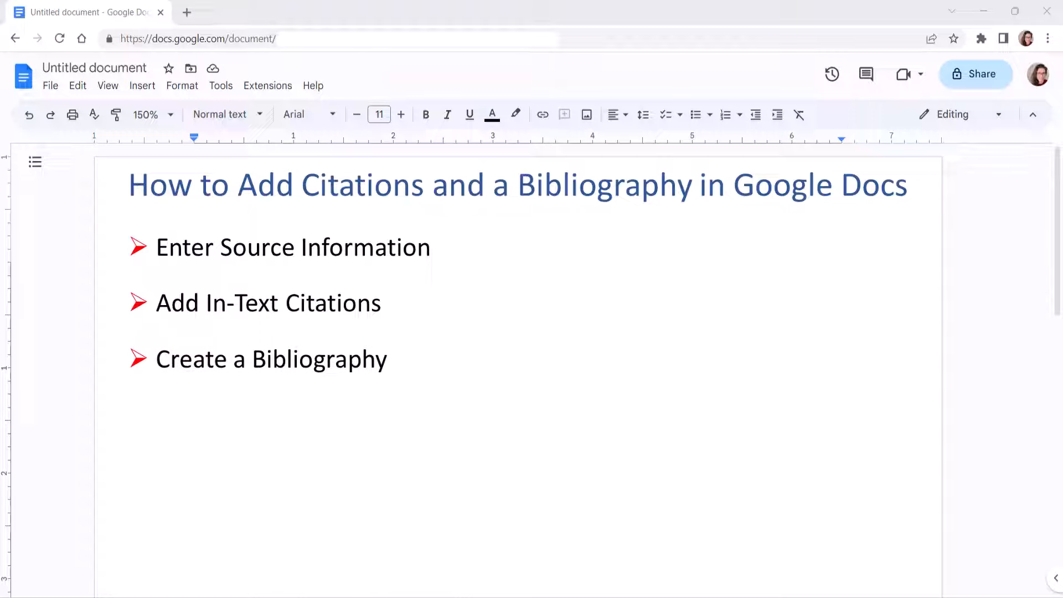
type("Works Cited List")
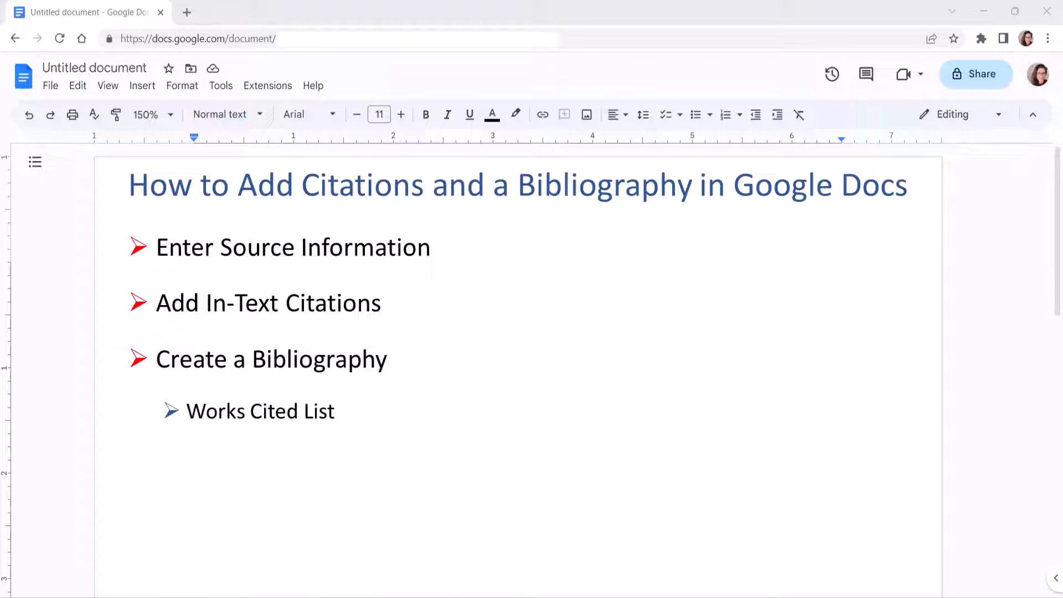
type("References List")
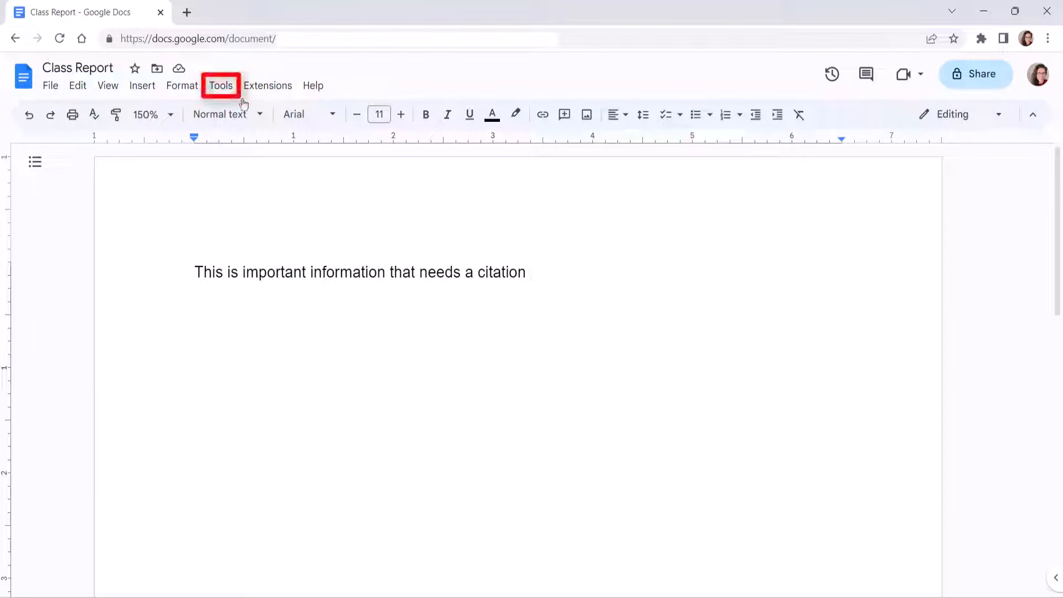
Open the Citations sidebar from Tools and keep MLA (8th ed.) as the style.
left_click(221, 85)
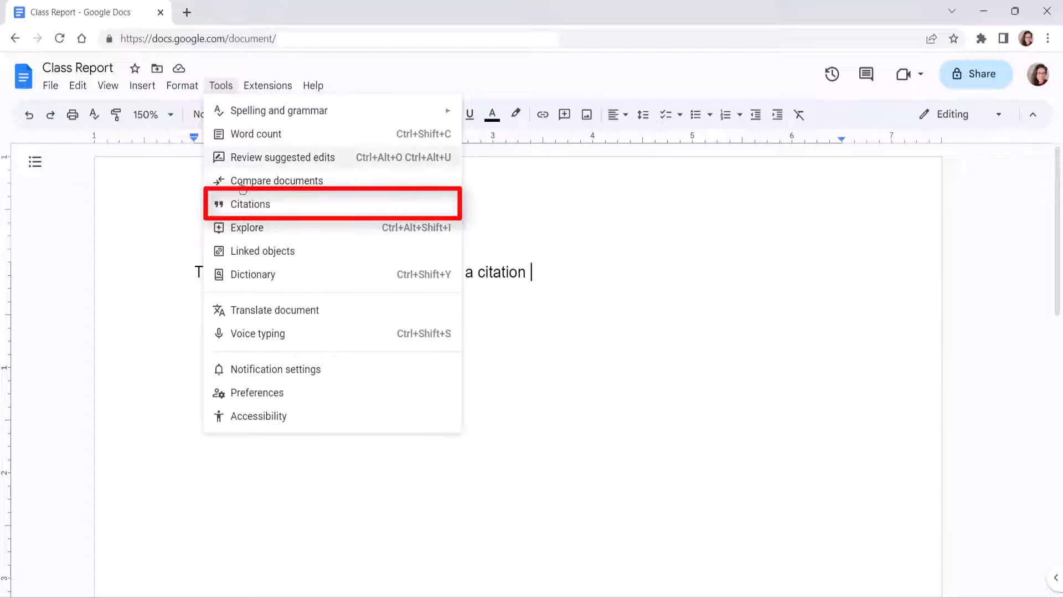
left_click(250, 204)
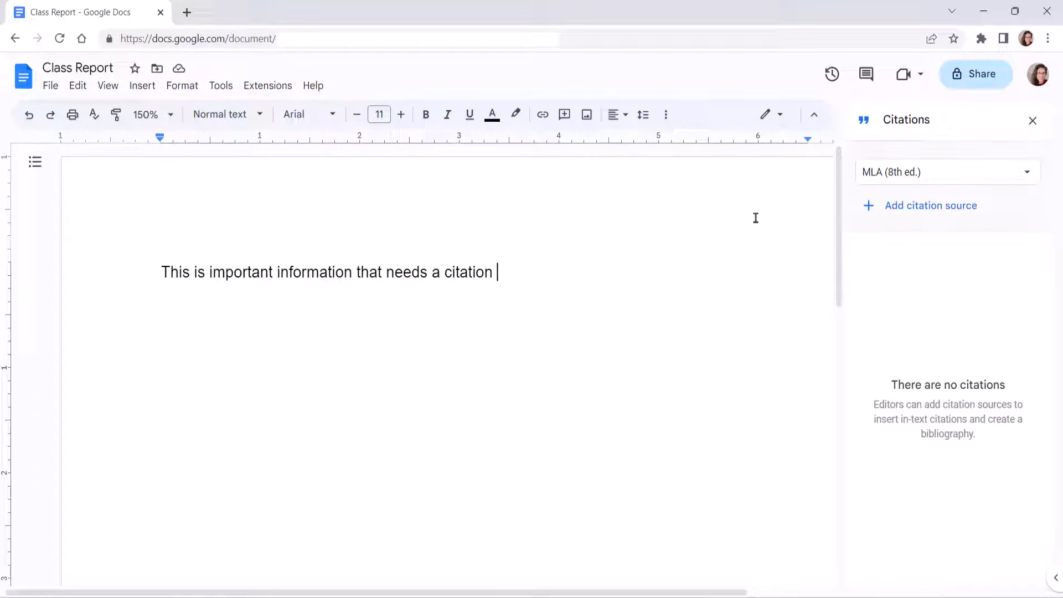
mouse_move(1022, 217)
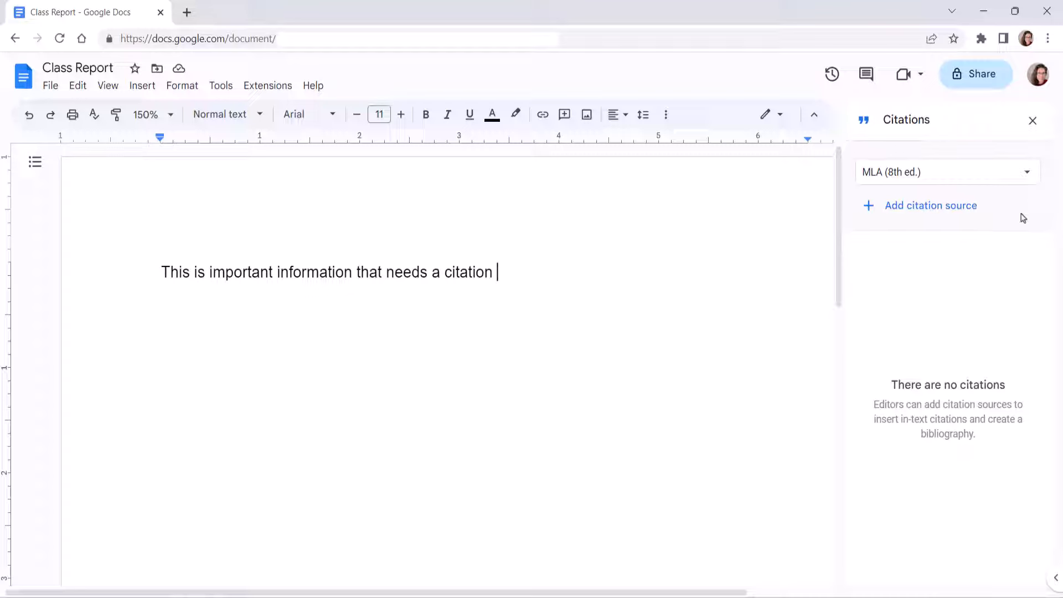
left_click(1025, 172)
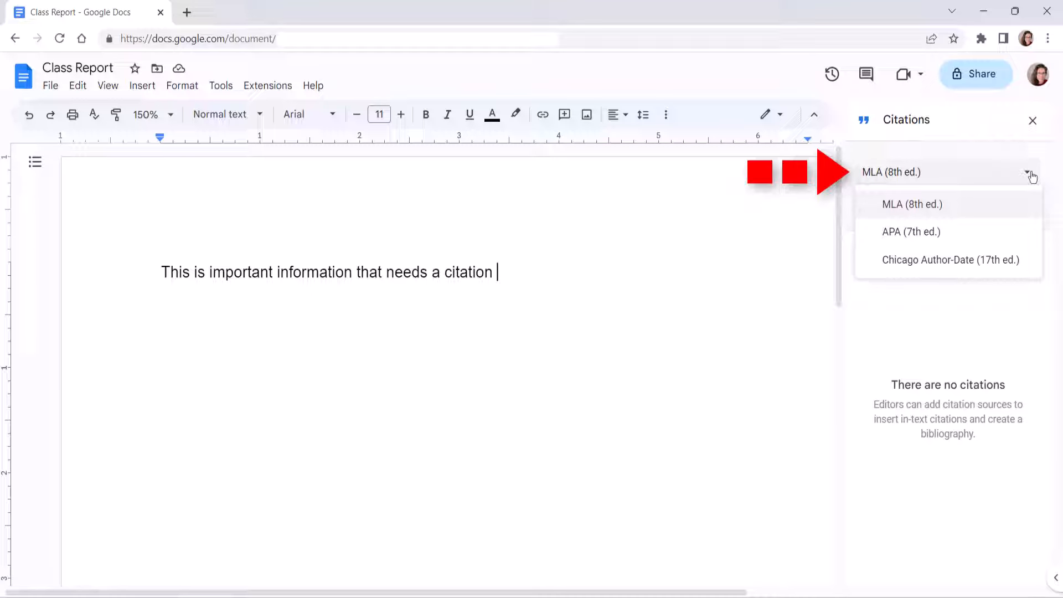
left_click(911, 204)
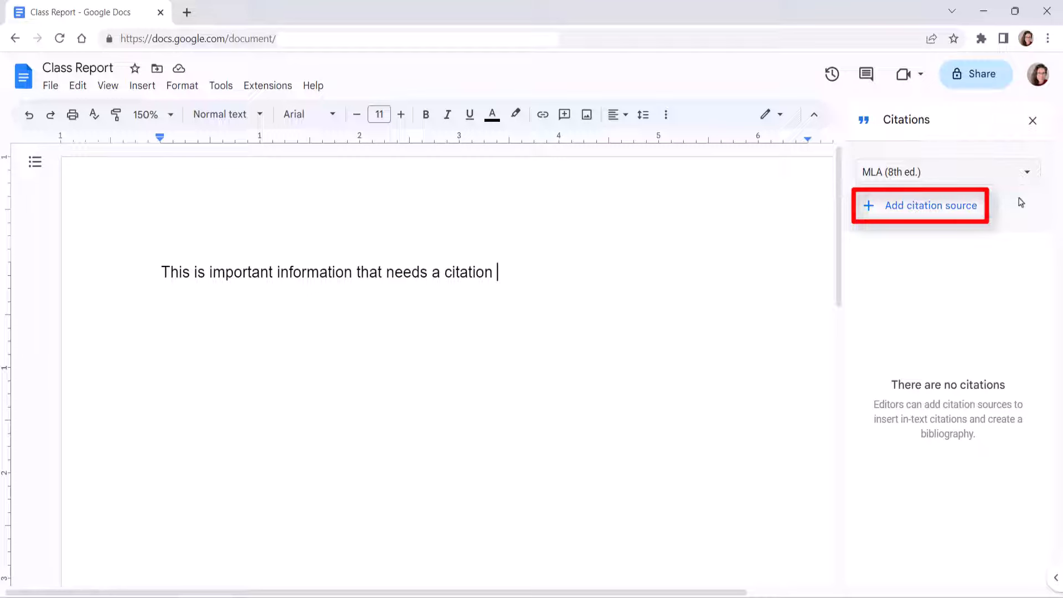
Start a new citation source with type Book, accessed by Print.
left_click(919, 206)
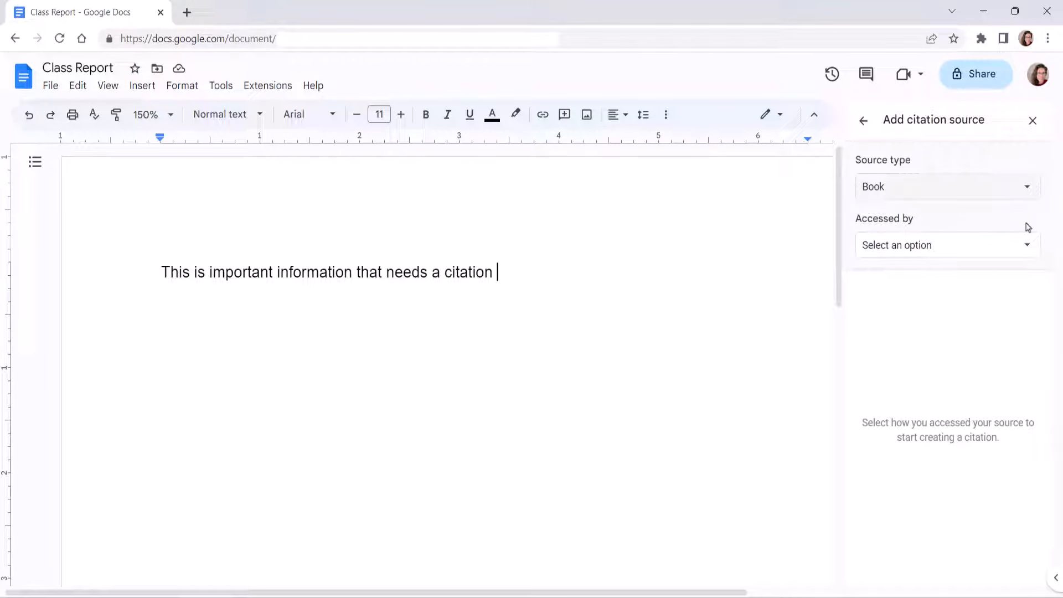
left_click(945, 186)
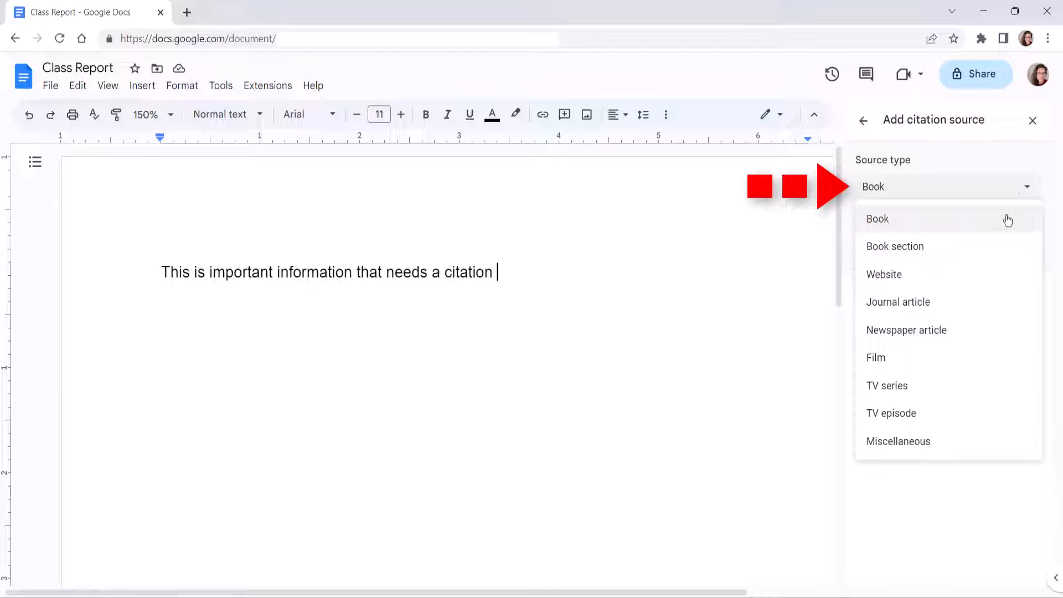
left_click(877, 218)
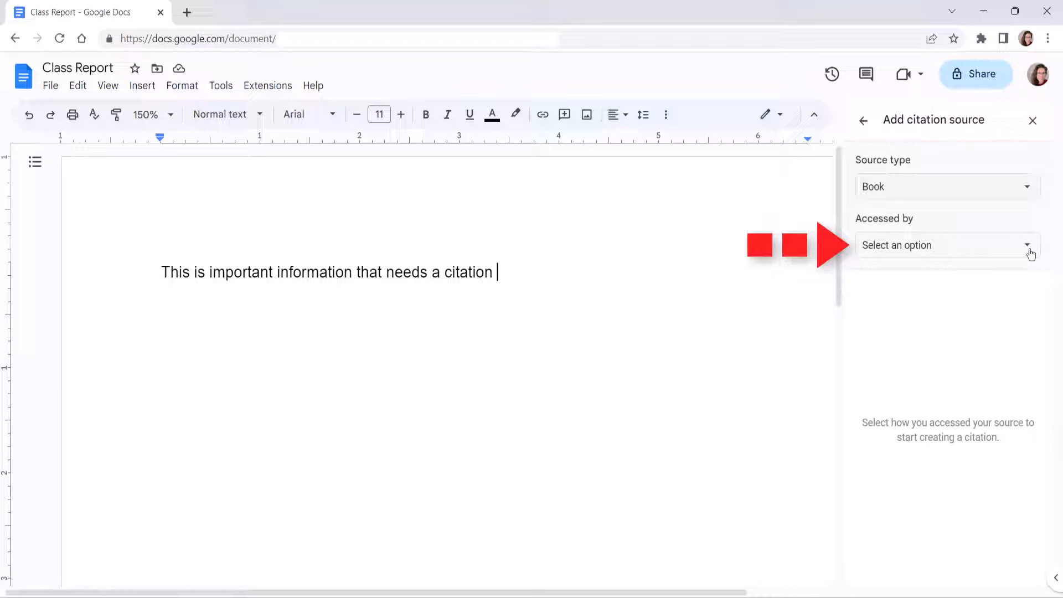
left_click(942, 245)
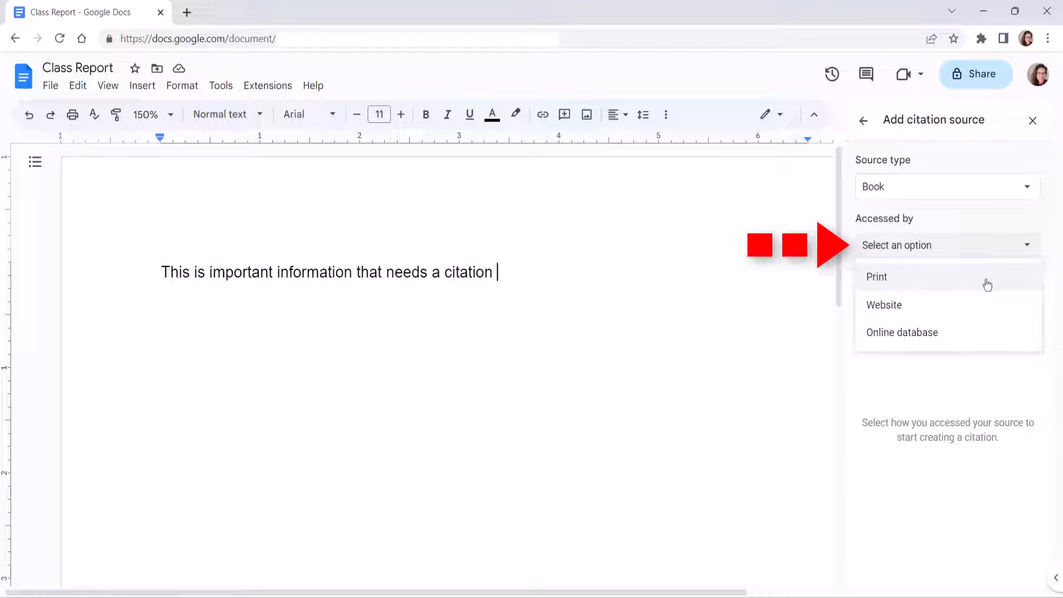
left_click(876, 277)
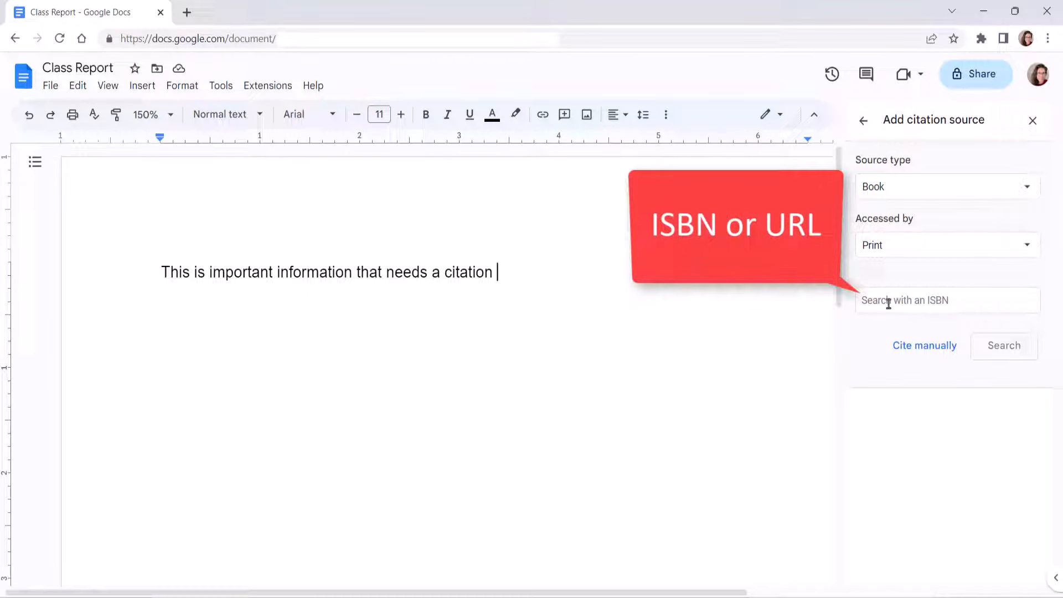
type("1853260088")
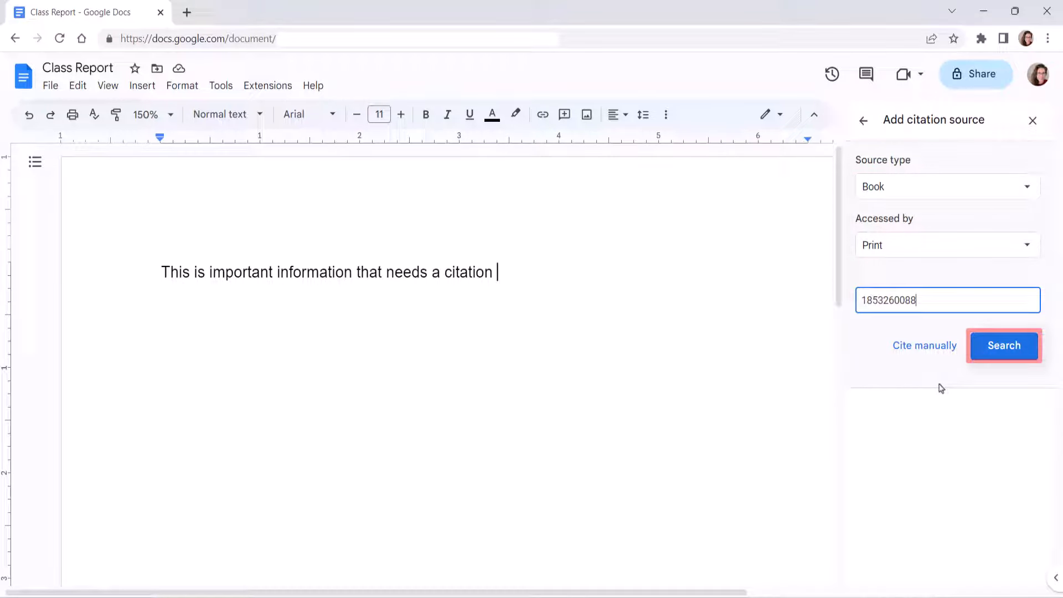
left_click(1003, 346)
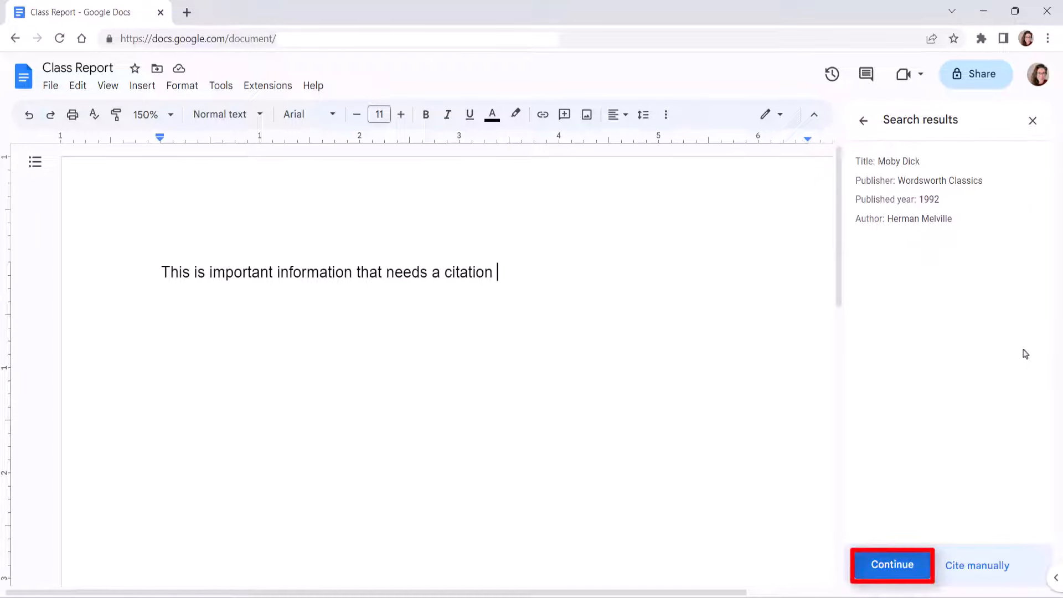
left_click(891, 564)
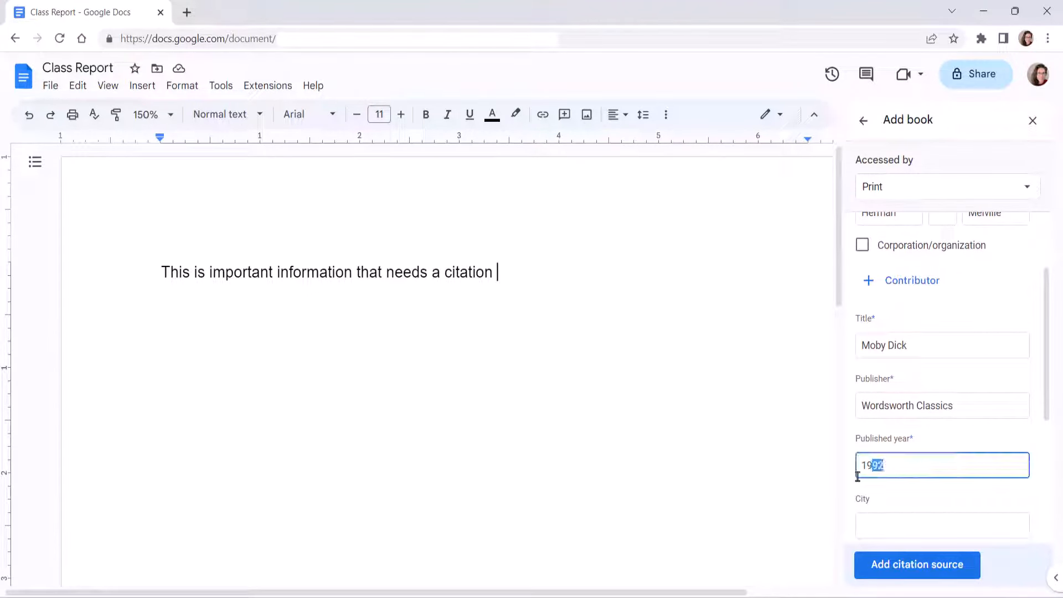
type("1851")
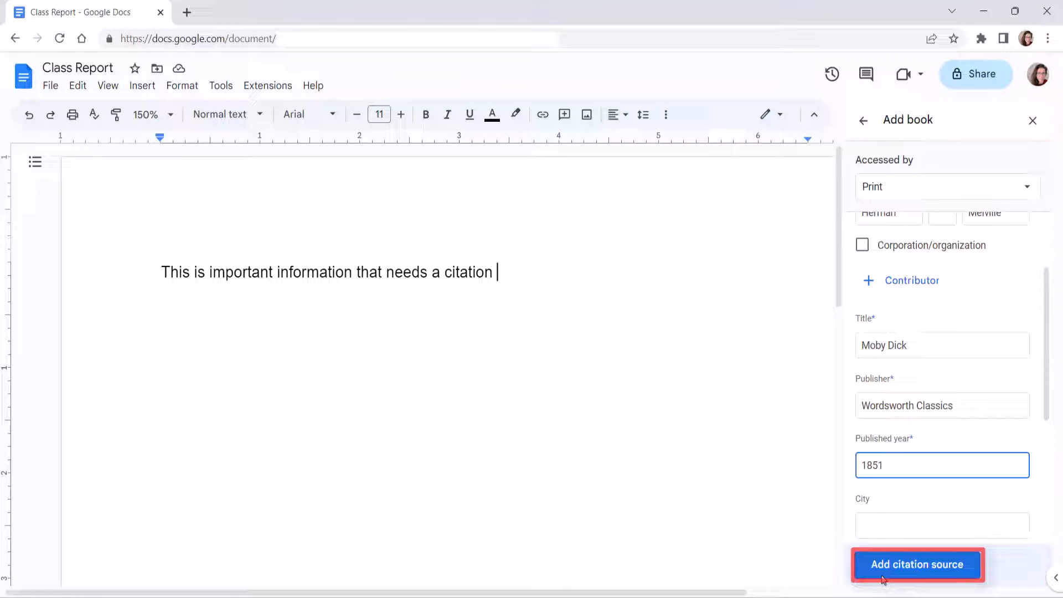
left_click(916, 564)
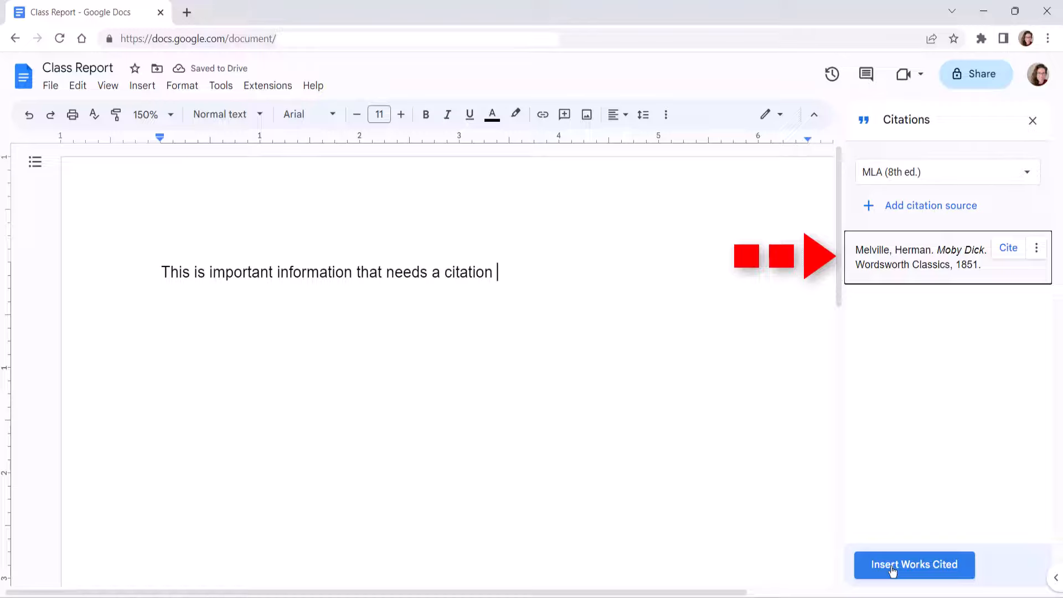
Start another citation source from the Citations sidebar.
left_click(1027, 188)
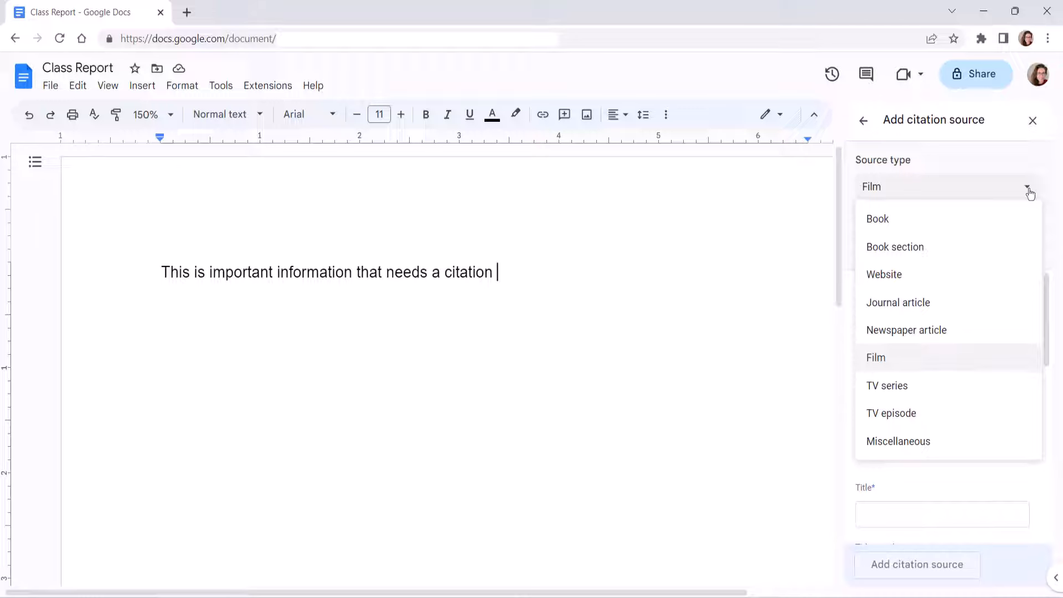
mouse_move(990, 365)
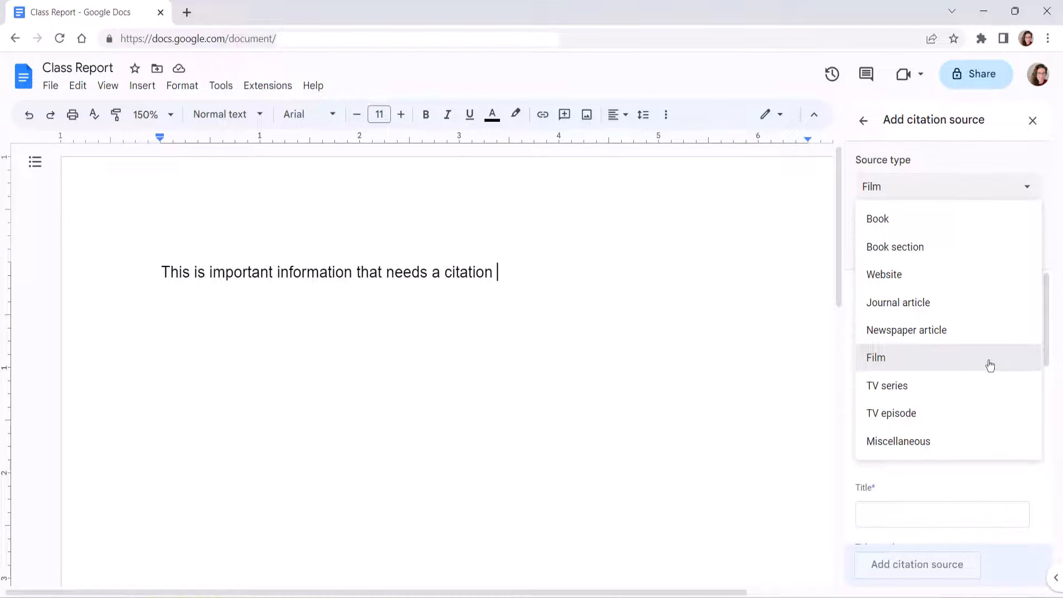
Set the source type to Film and enter John Huston as a personal director.
left_click(875, 356)
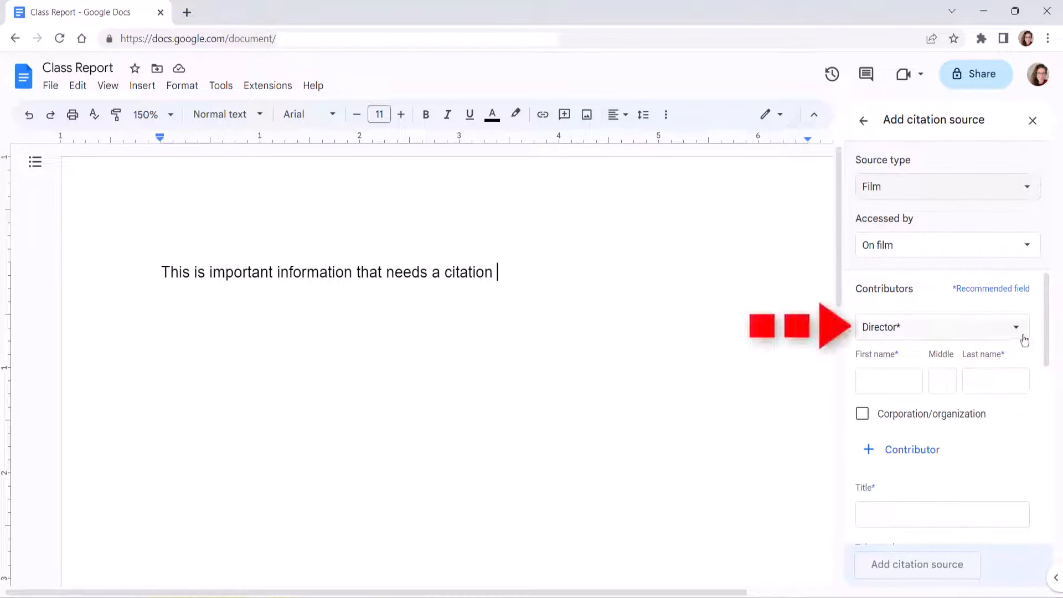
left_click(941, 326)
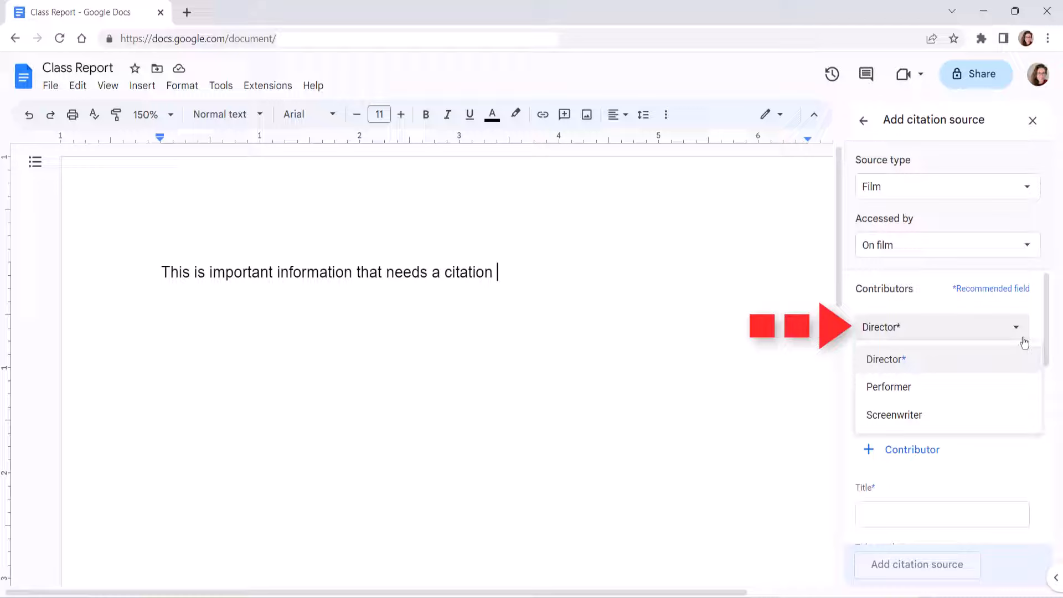
left_click(884, 359)
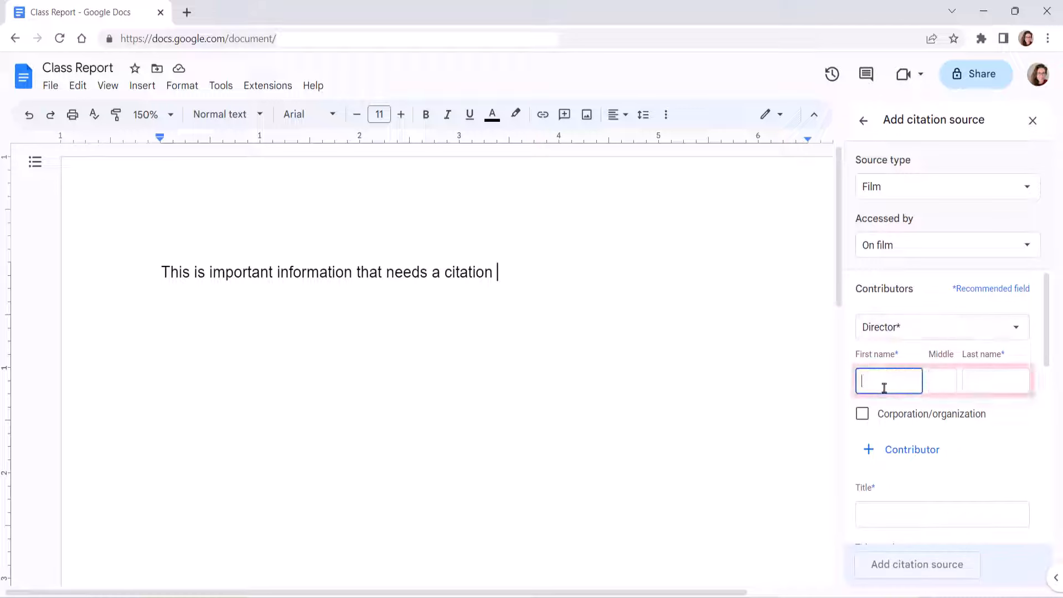
type("John")
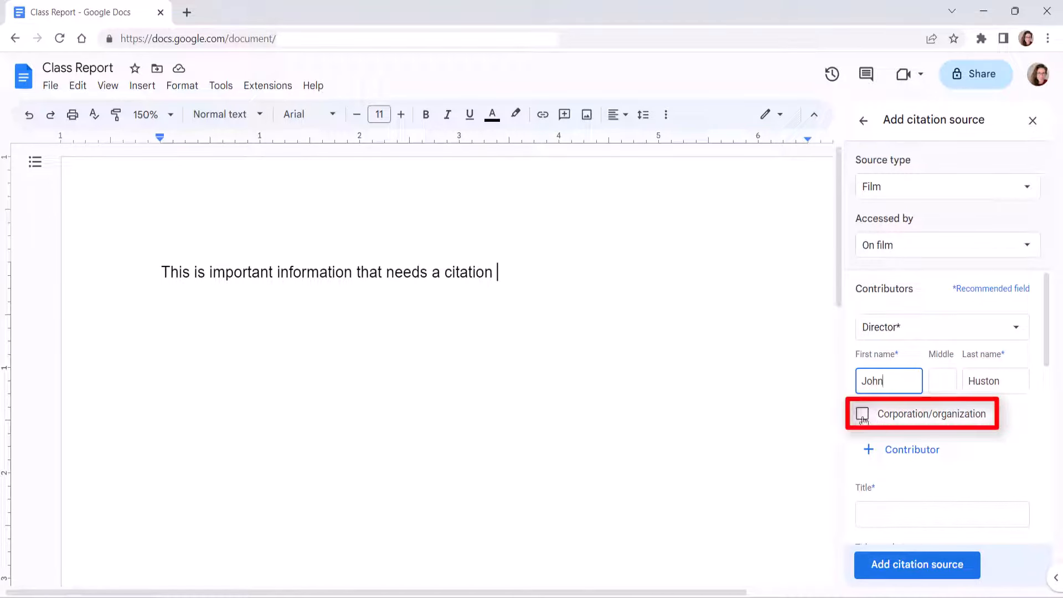
left_click(862, 413)
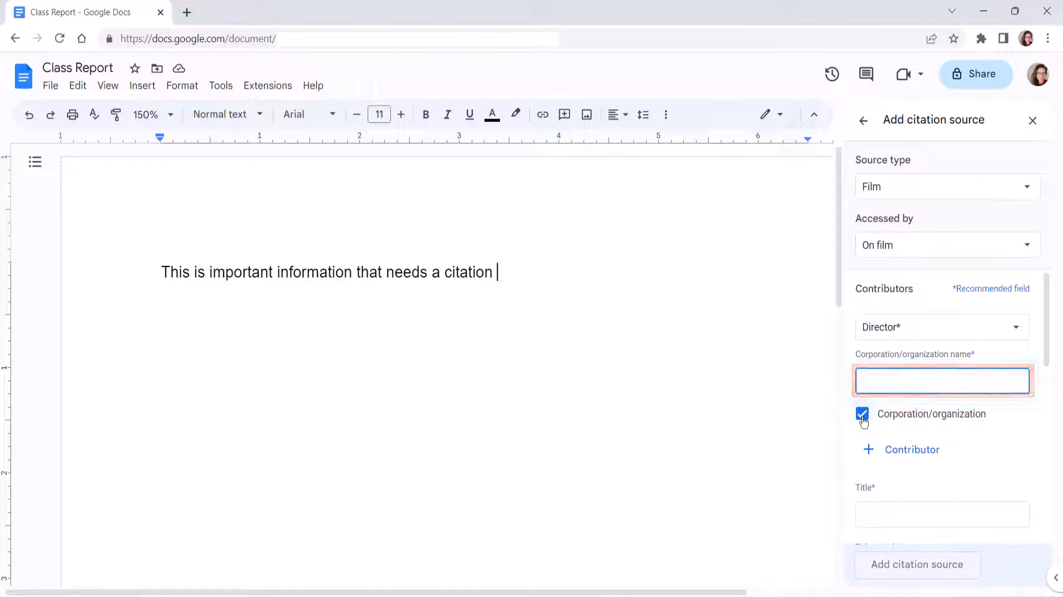
left_click(862, 414)
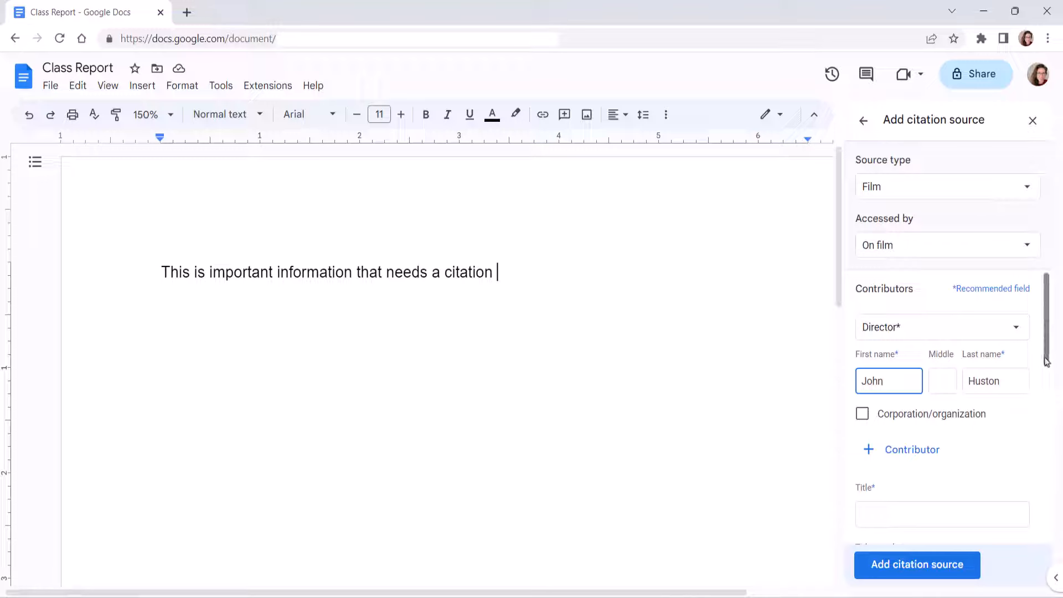
Enter production company Warner Bros. and year 1959, then save the film source.
scroll("down", 3)
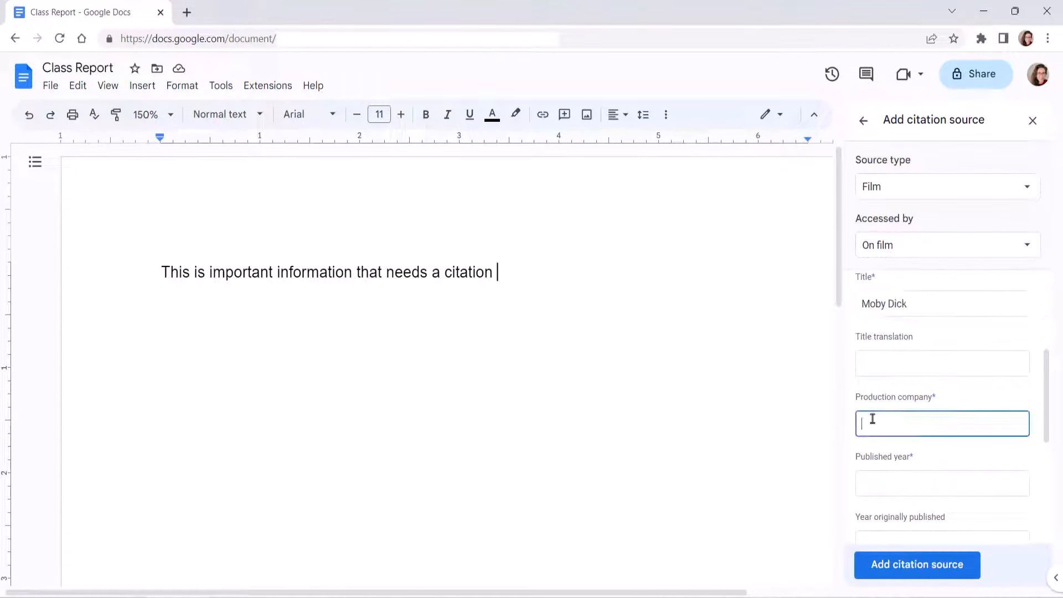
type("Warner Bros.")
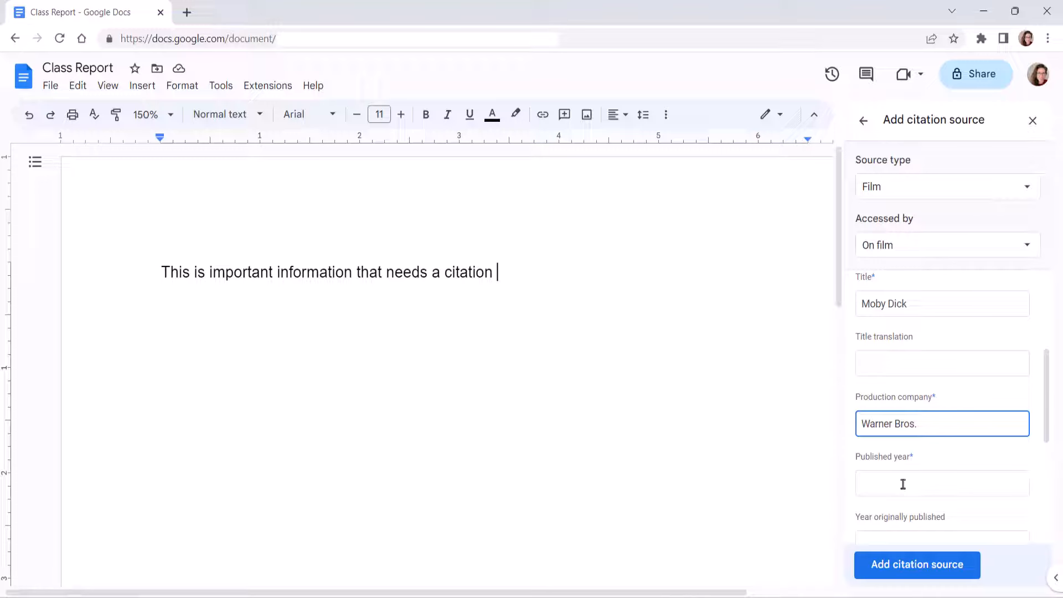
type("1959")
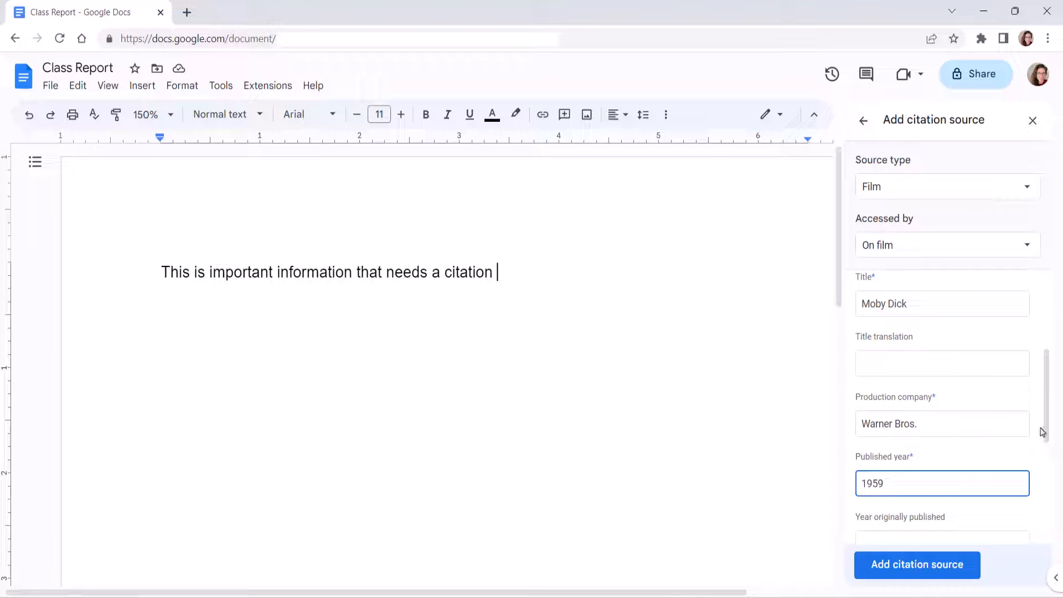
scroll("down", 3)
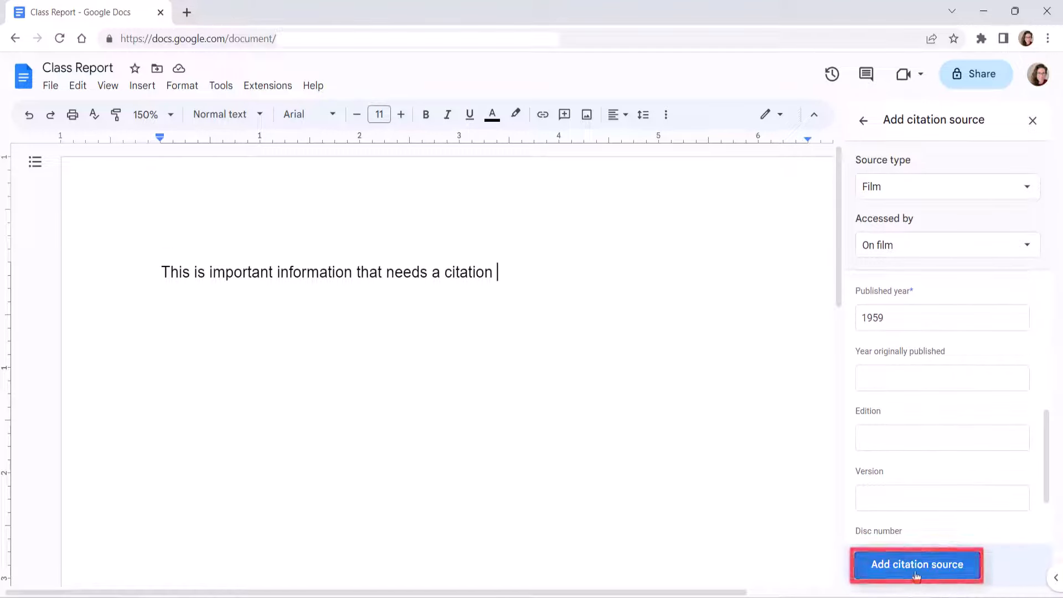
left_click(916, 564)
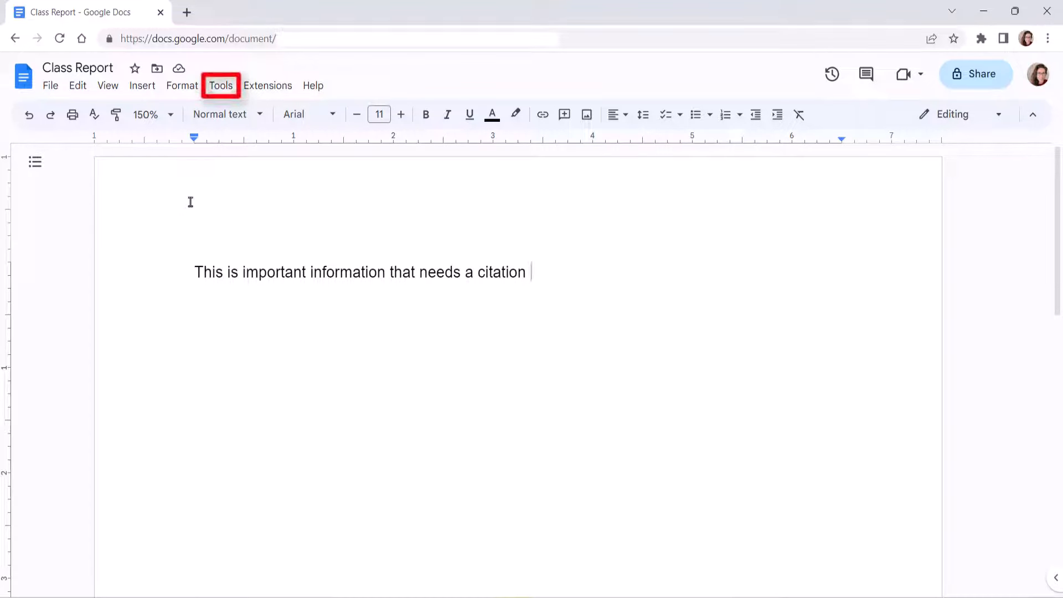
Reopen the Citations sidebar through the Tools menu.
left_click(221, 85)
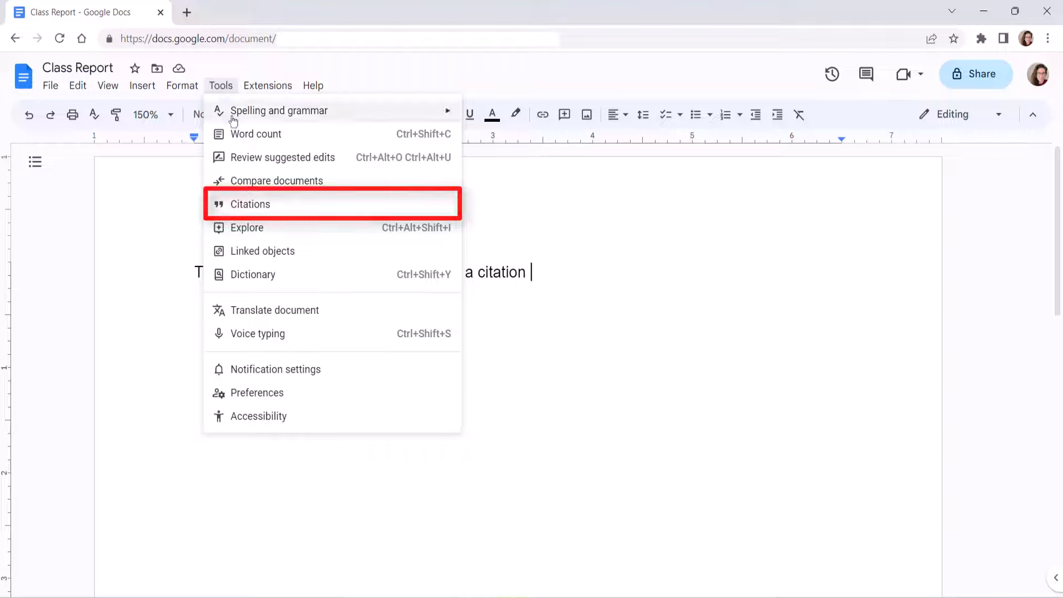
left_click(251, 204)
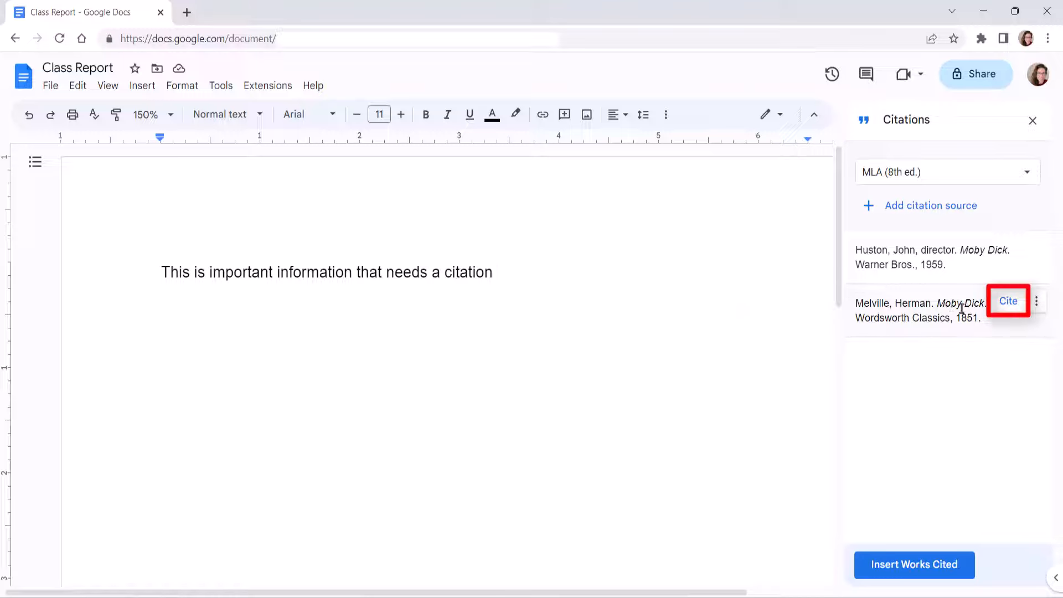
Cite the Melville book after the sentence, replacing the # with the page number.
left_click(1008, 301)
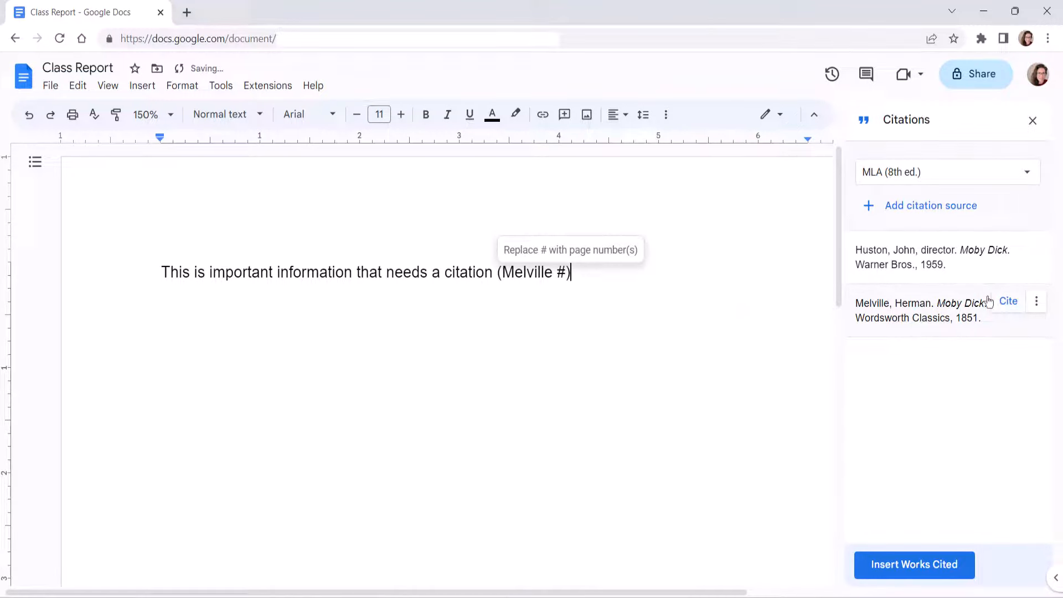
left_click(1007, 301)
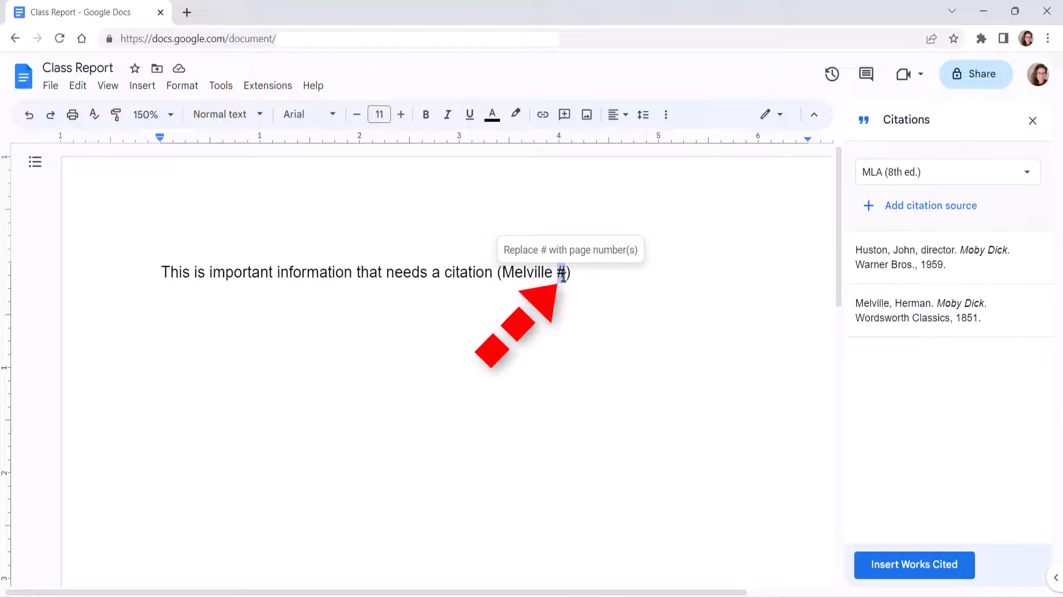
type("1")
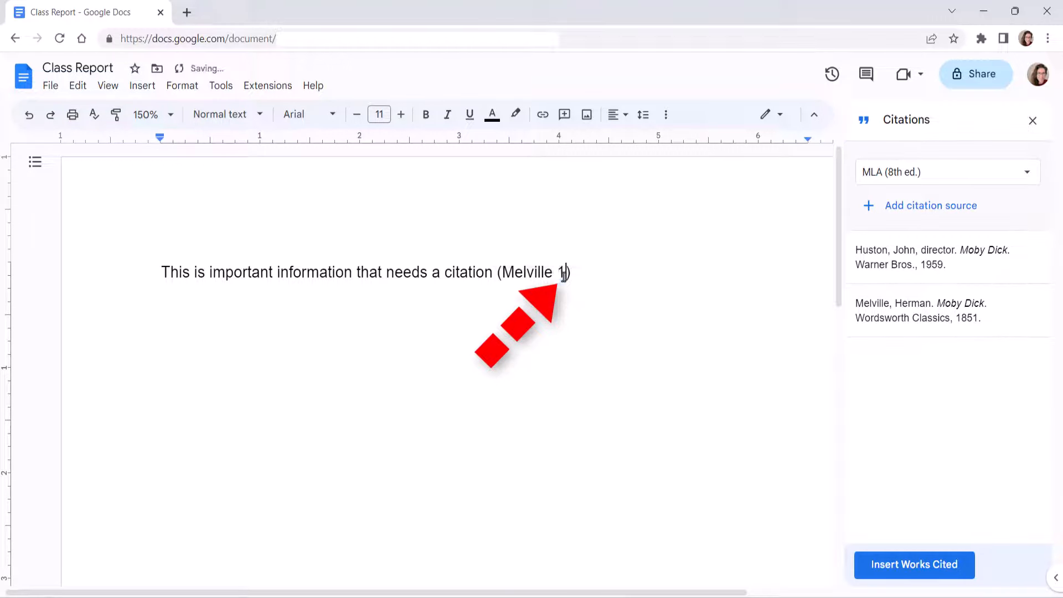
type("00")
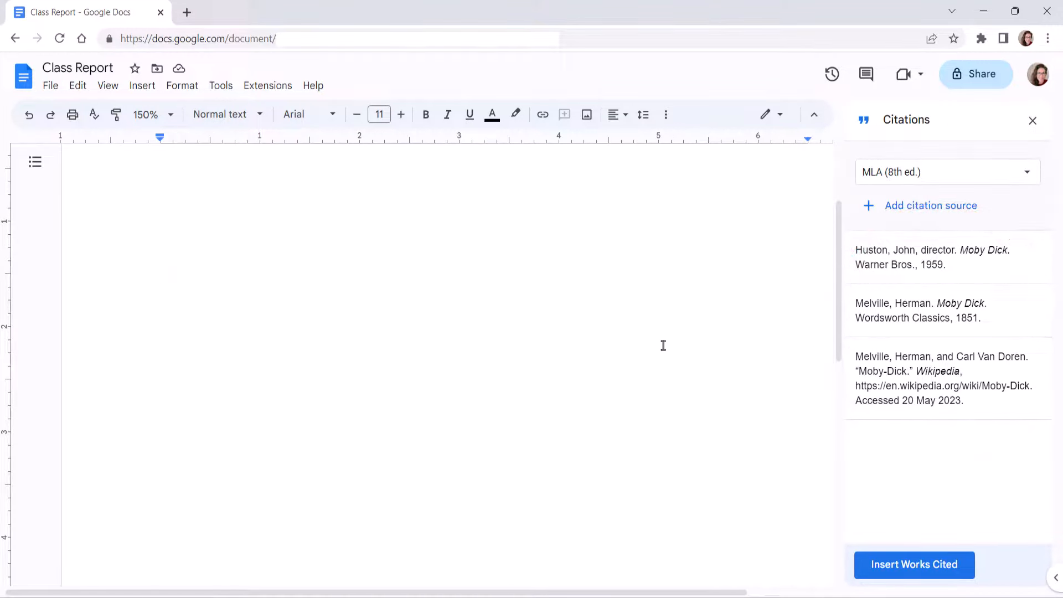
mouse_move(651, 381)
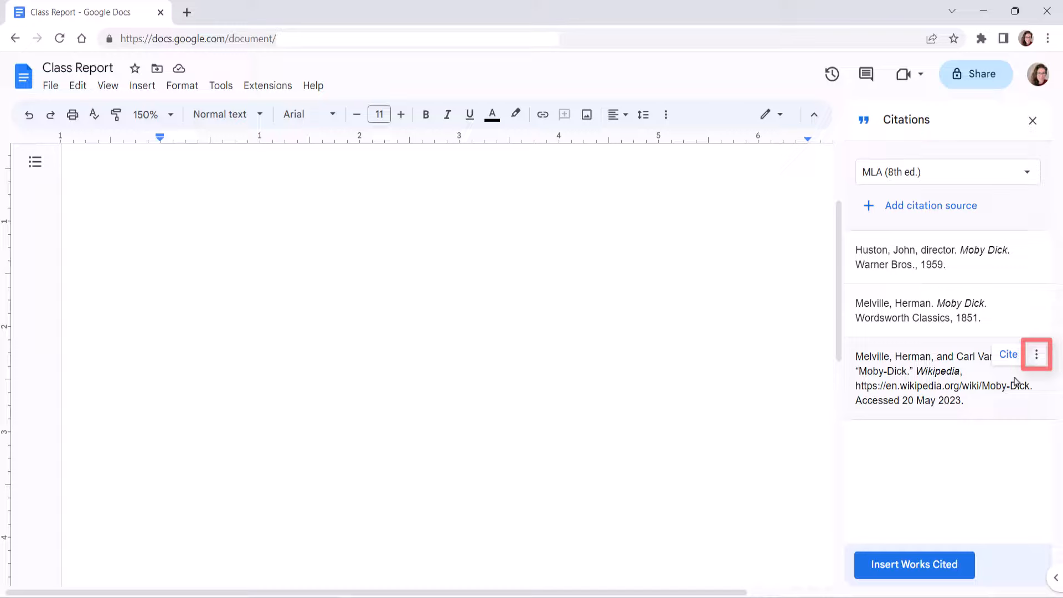
Delete the Wikipedia Moby-Dick source using its three-dot menu.
left_click(1034, 353)
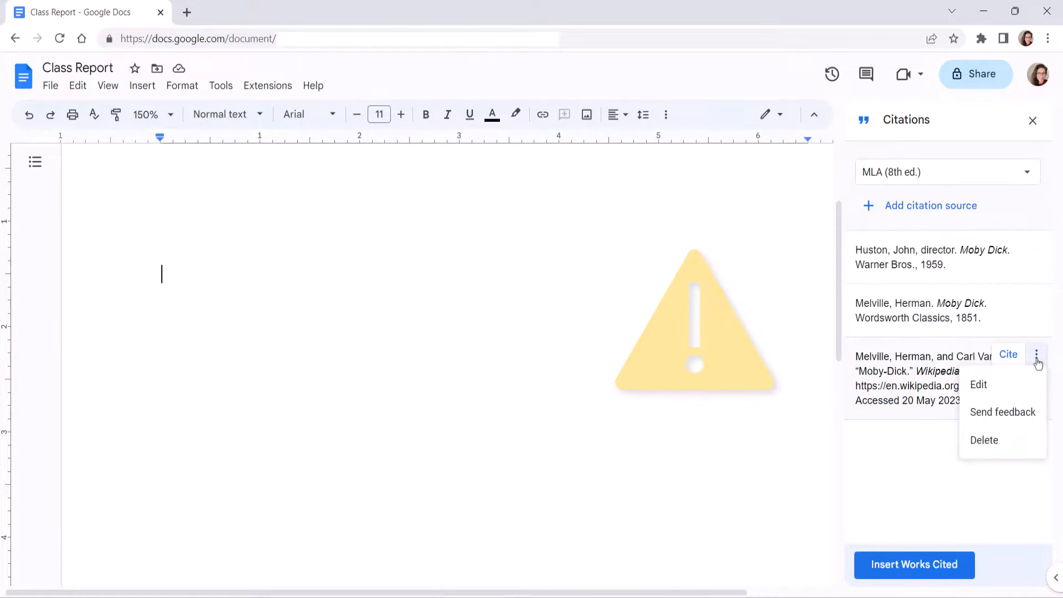
left_click(984, 440)
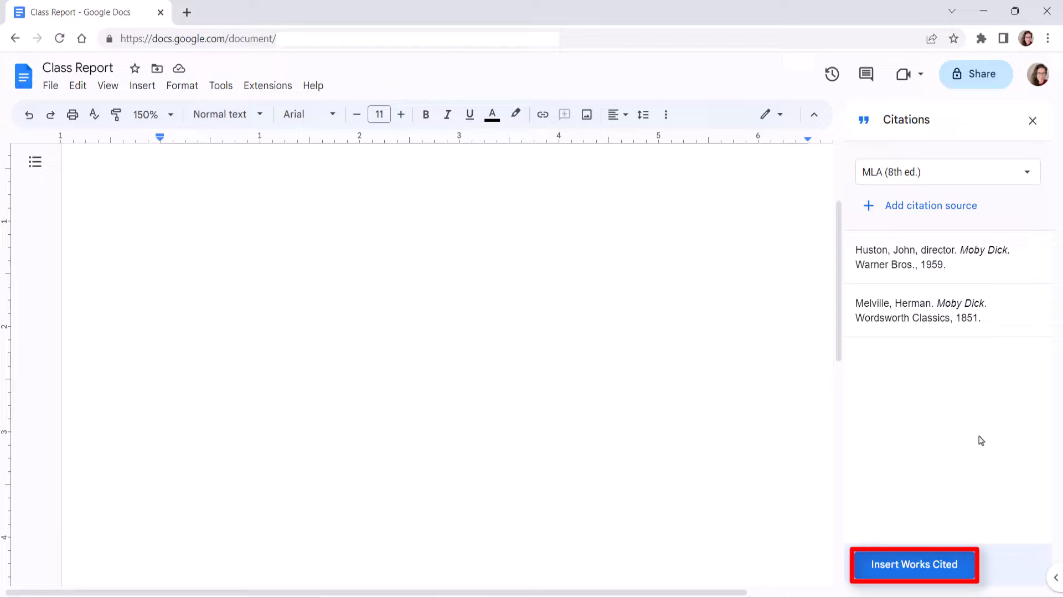
mouse_move(941, 555)
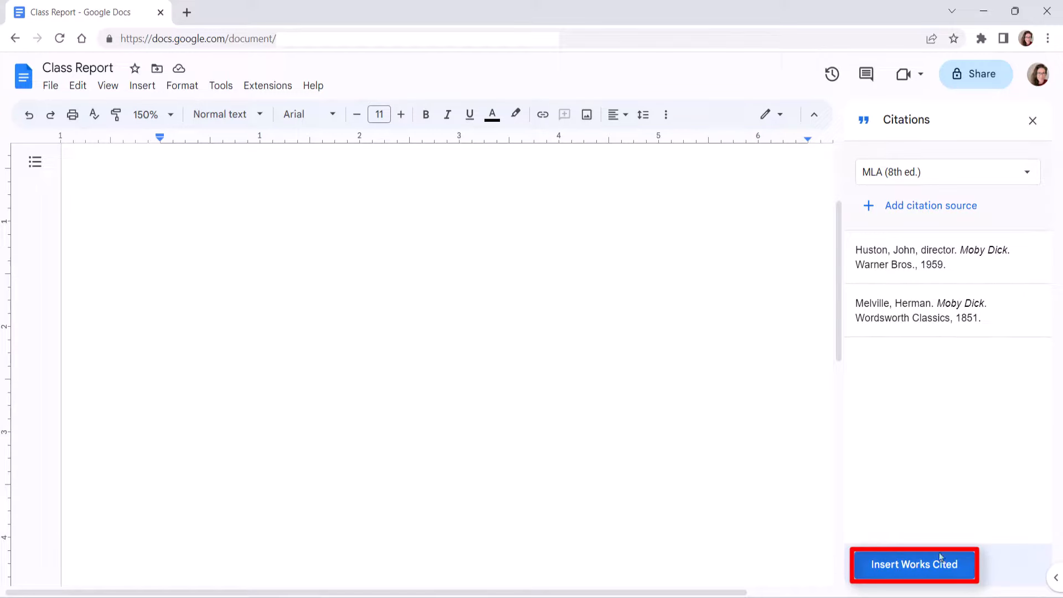
Insert the Works Cited list of both Moby Dick sources and retitle its heading 'References List'.
left_click(912, 563)
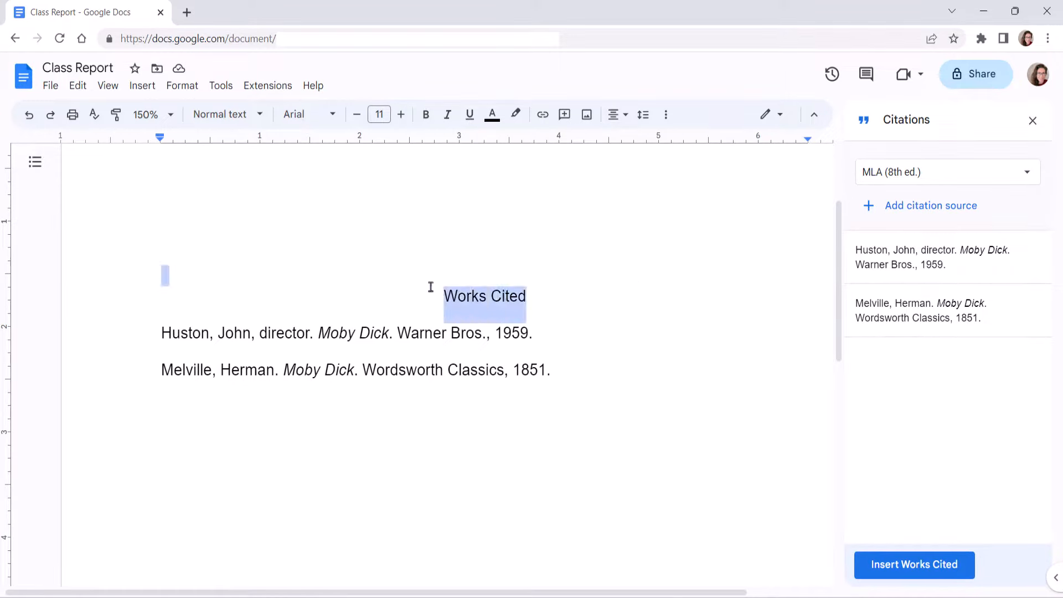
type("Re")
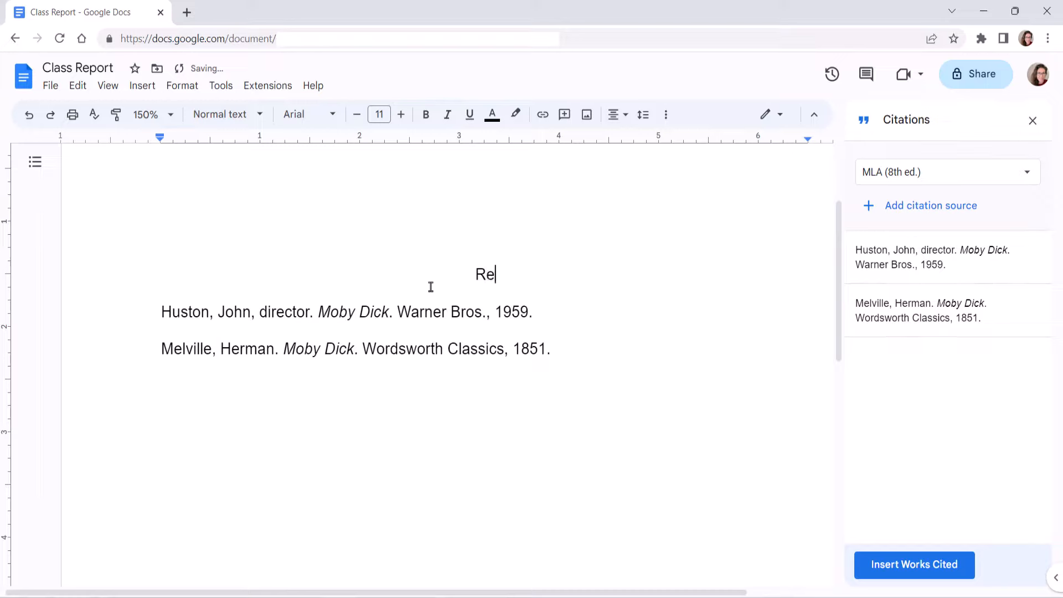
type("ferences Lis")
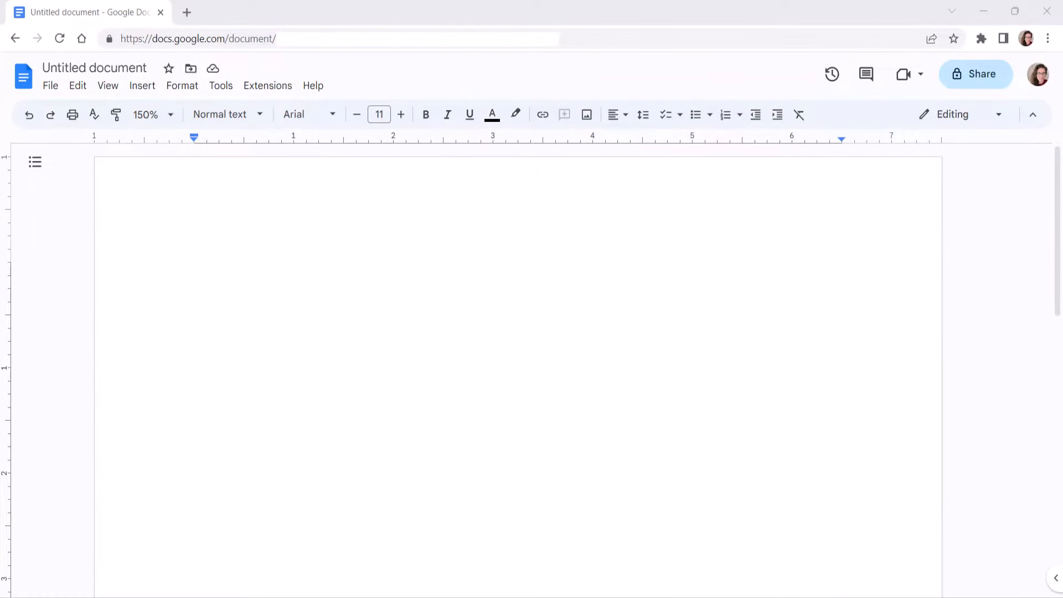
Search 'erinwrightwriting.com' and 'Google Docs' to reach a new blank untitled document.
type("erinwrightwriting.com")
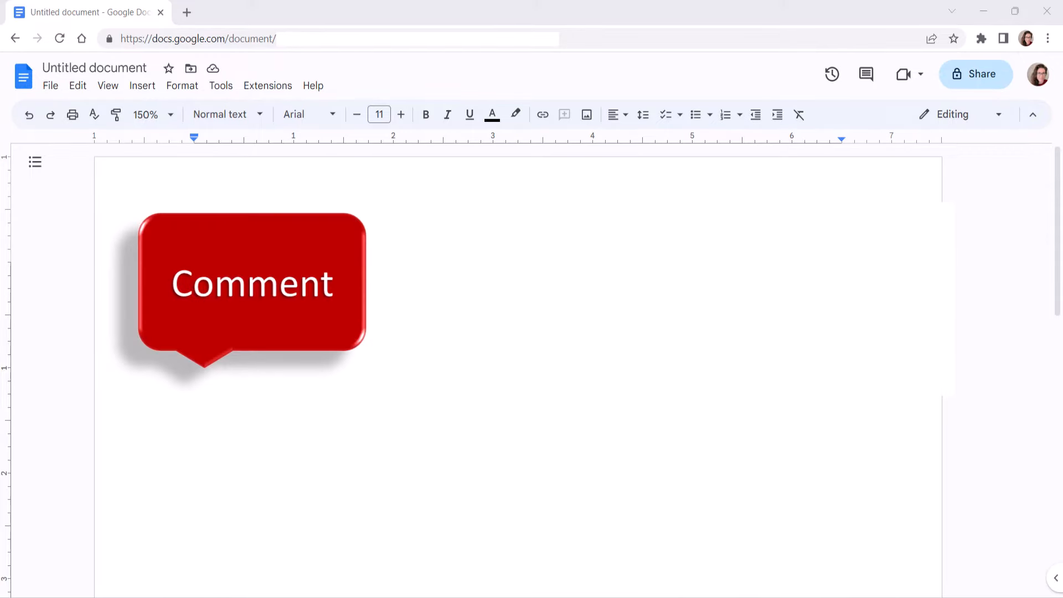
type("Google Docs")
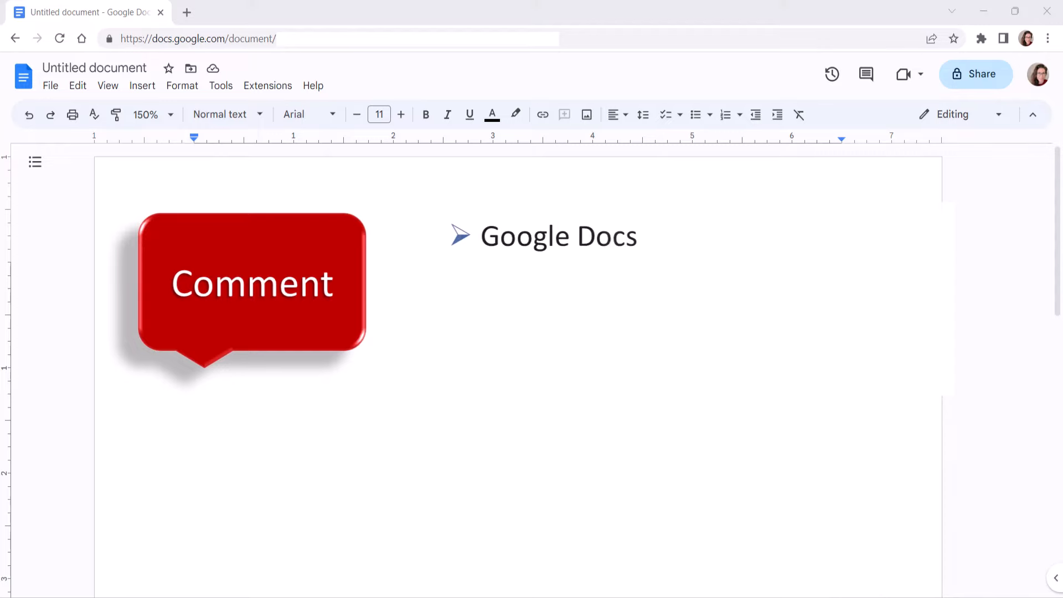